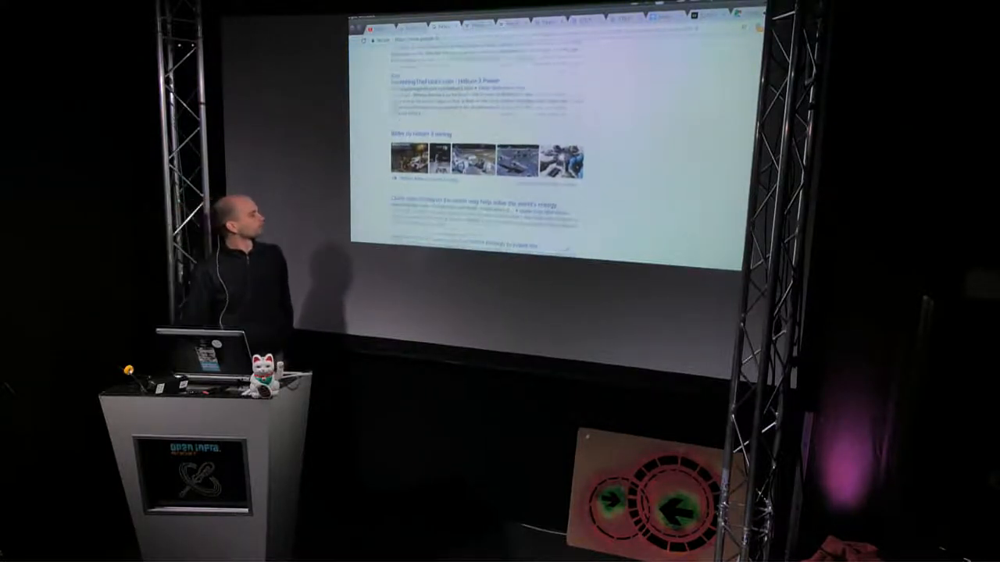
scroll(down, 3)
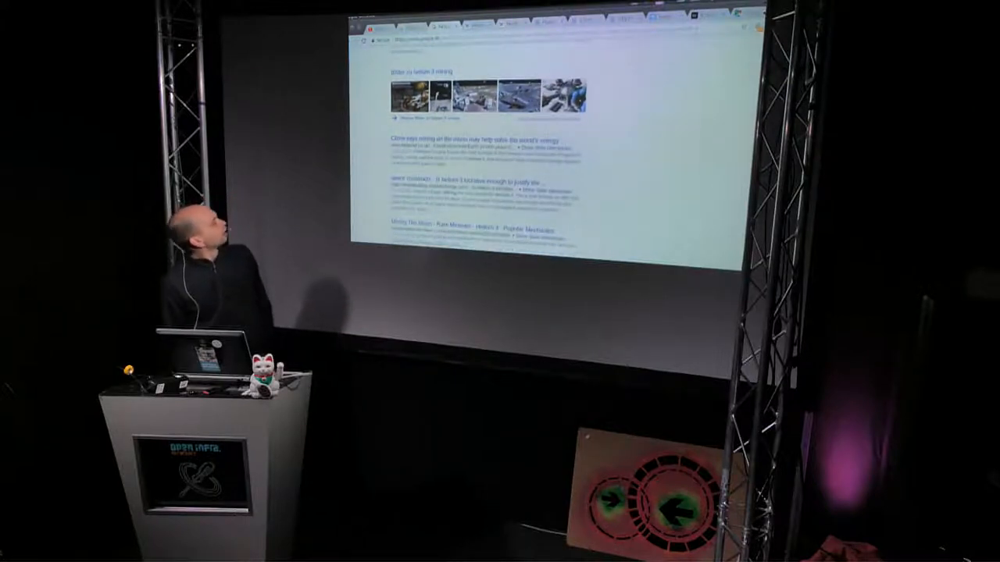